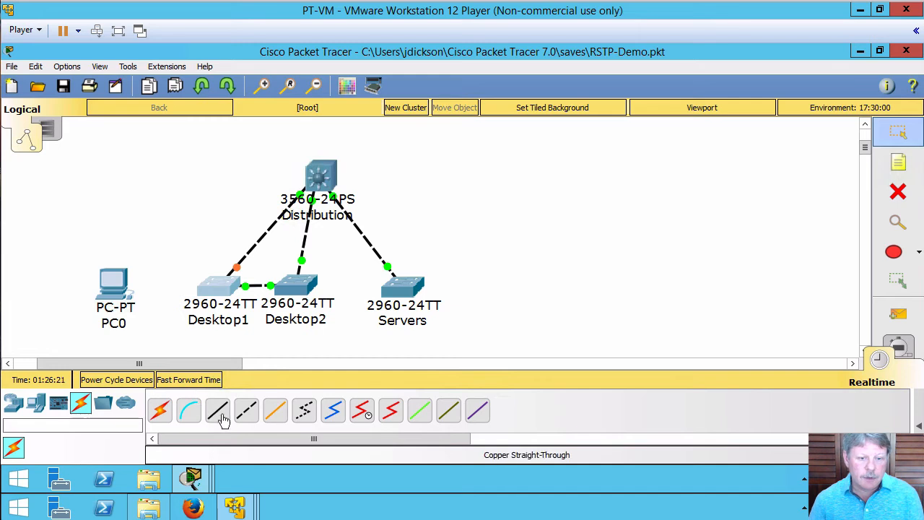
# Start the copper straight-through cable at PC0
pyautogui.click(113, 289)
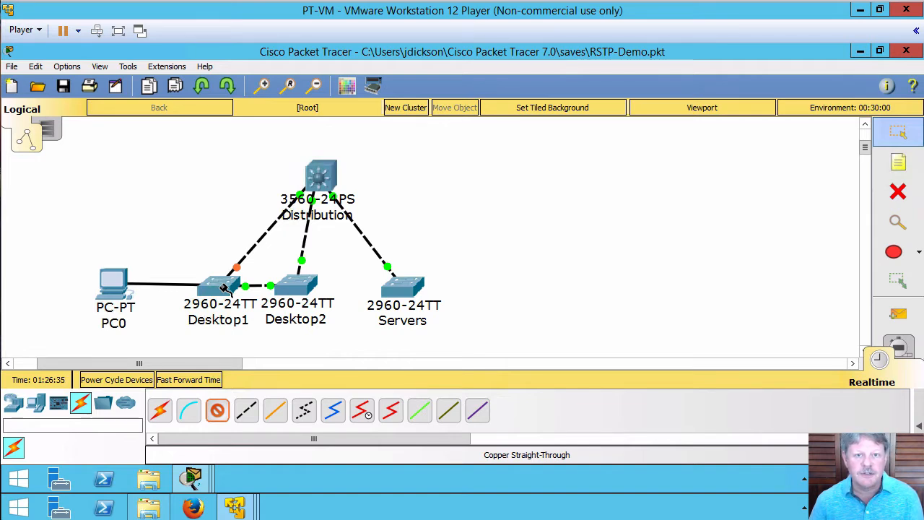
# Drop the cable's other end on Desktop1 to bring up its FastEthernet port list
pyautogui.click(218, 286)
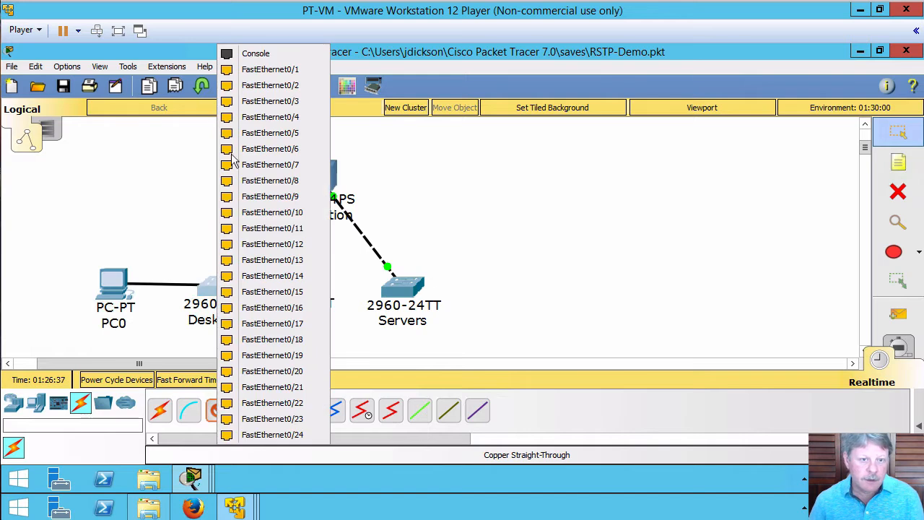
pyautogui.moveTo(270, 70)
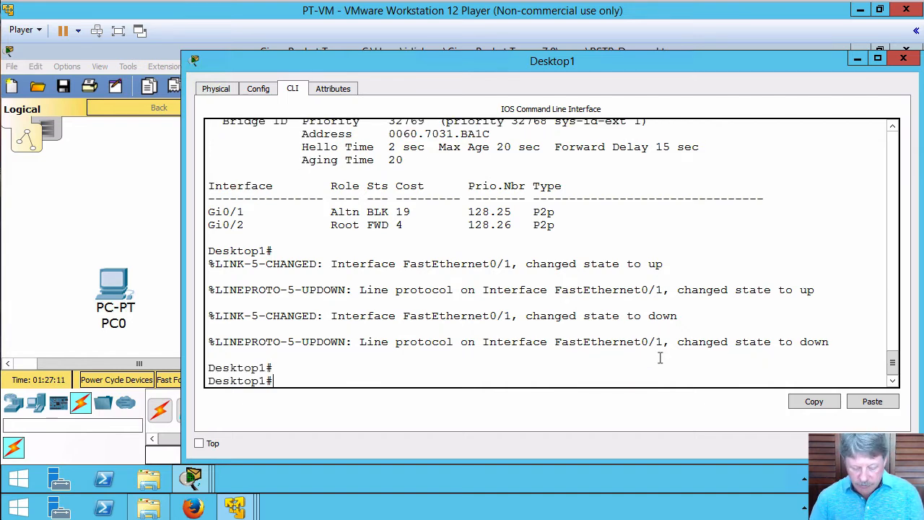
# Enter global configuration mode on Desktop1 with conf t
pyautogui.write('conf t')
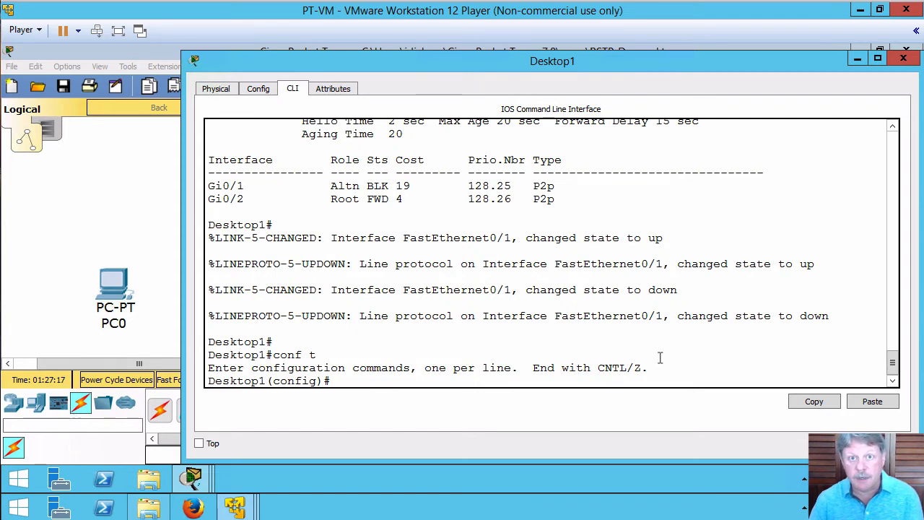
# Enter FastEthernet0/1 interface configuration and list its spanning-tree options
pyautogui.write('int fa0/1')
pyautogui.write('?')
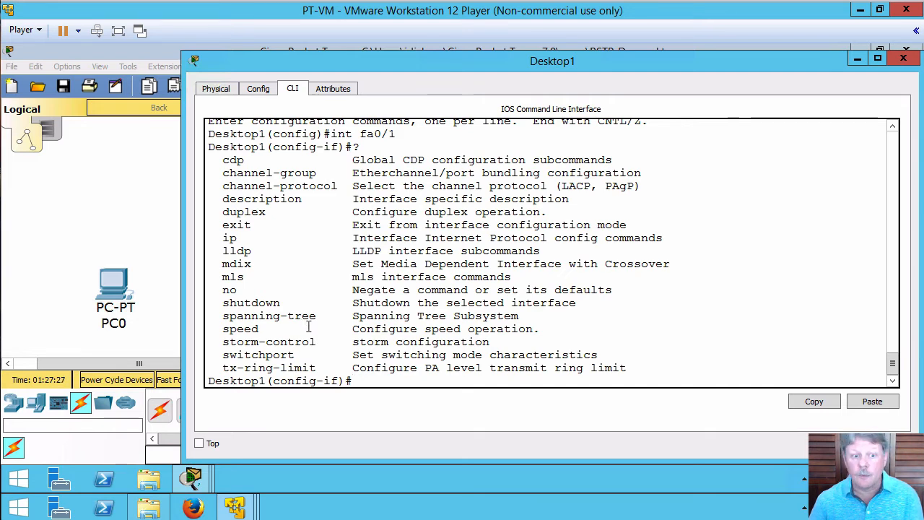
pyautogui.write('pan')
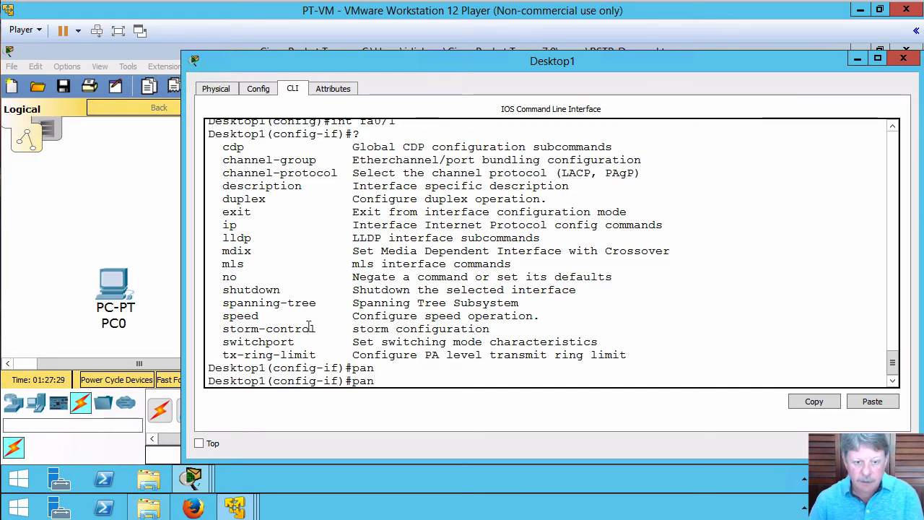
pyautogui.write('spa')
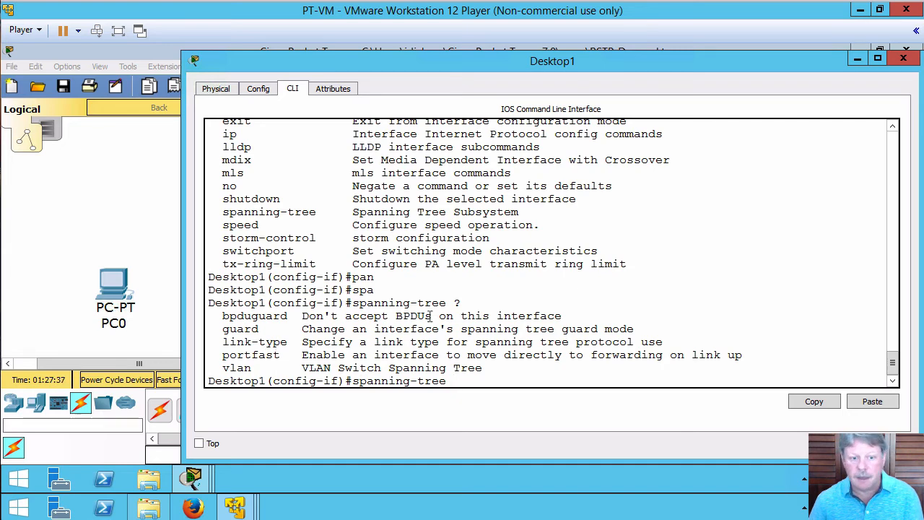
# Enable spanning-tree portfast on FastEthernet0/1
pyautogui.write('portfast')
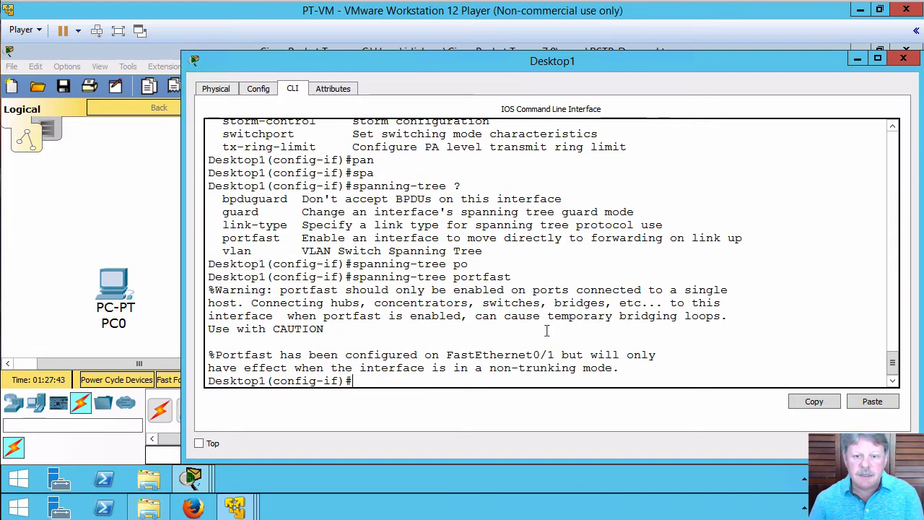
pyautogui.moveTo(503, 340)
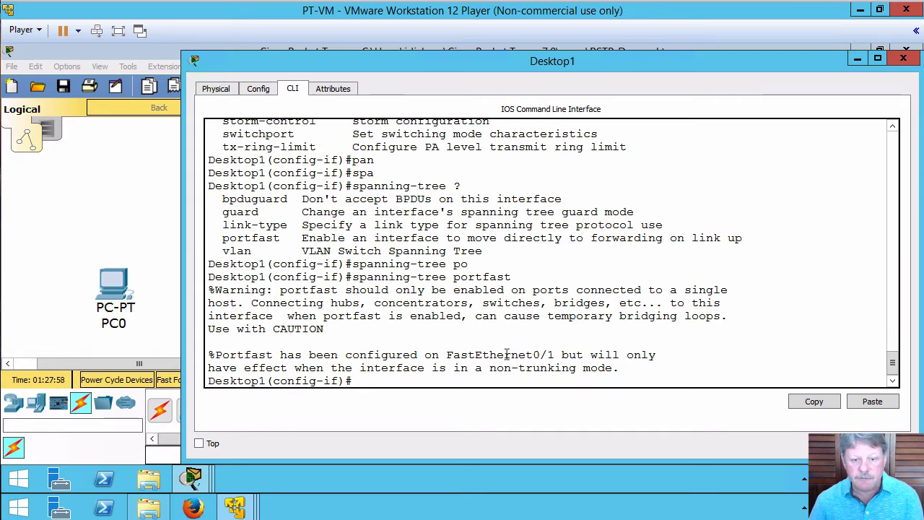
pyautogui.moveTo(508, 354)
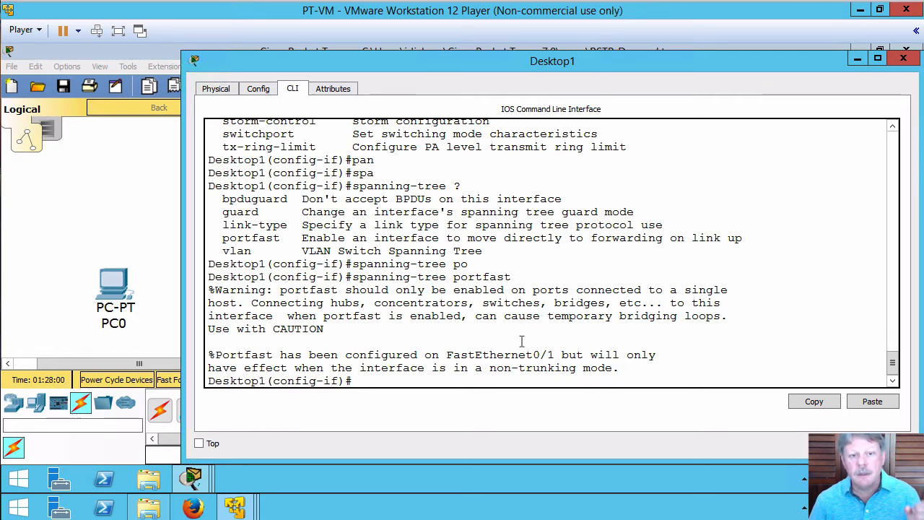